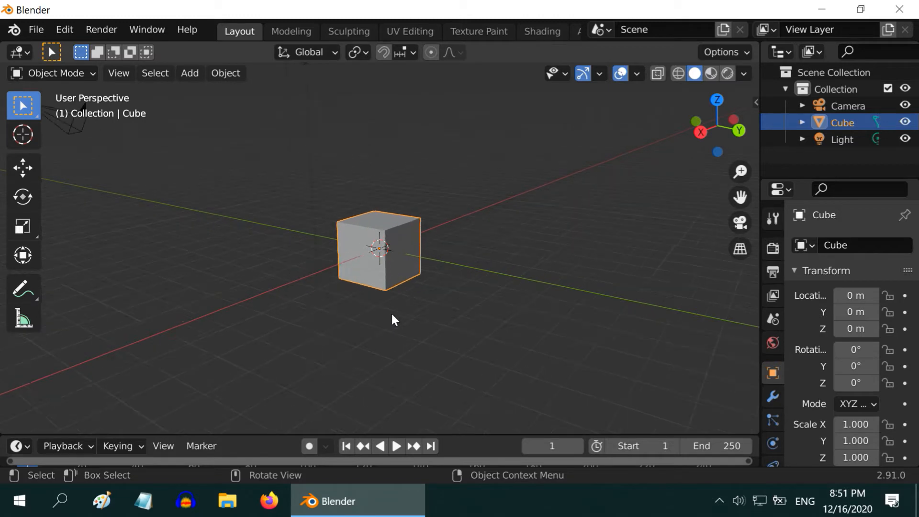
{"action": "mouse_move", "coordinate": [511, 286]}
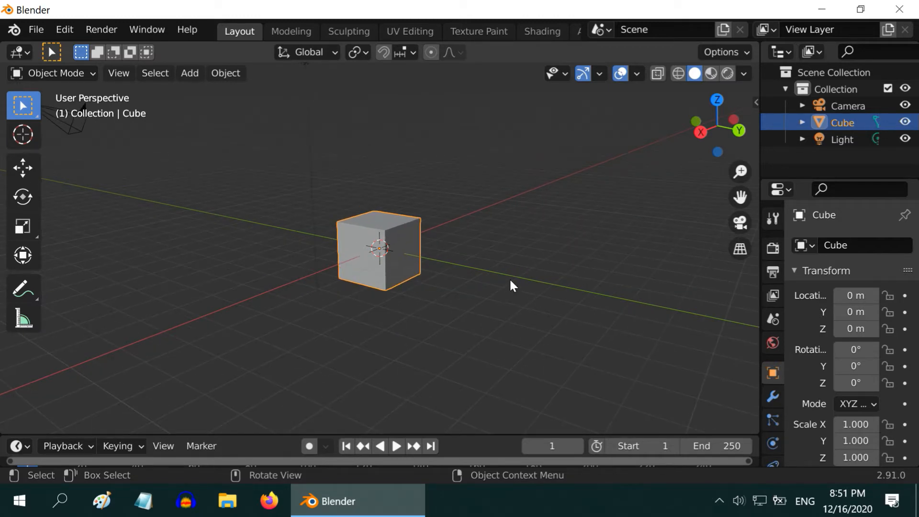
{"action": "mouse_move", "coordinate": [462, 286]}
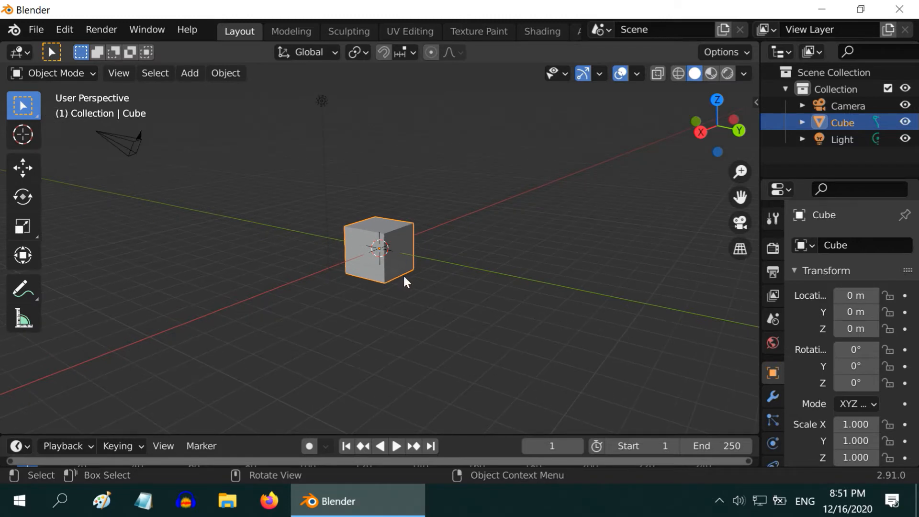
{"action": "mouse_move", "coordinate": [81, 258]}
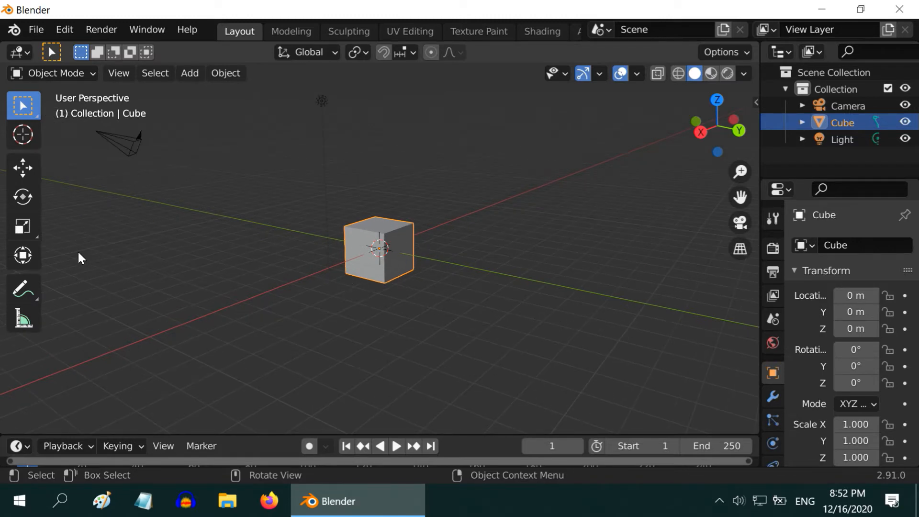
{"action": "mouse_move", "coordinate": [42, 265]}
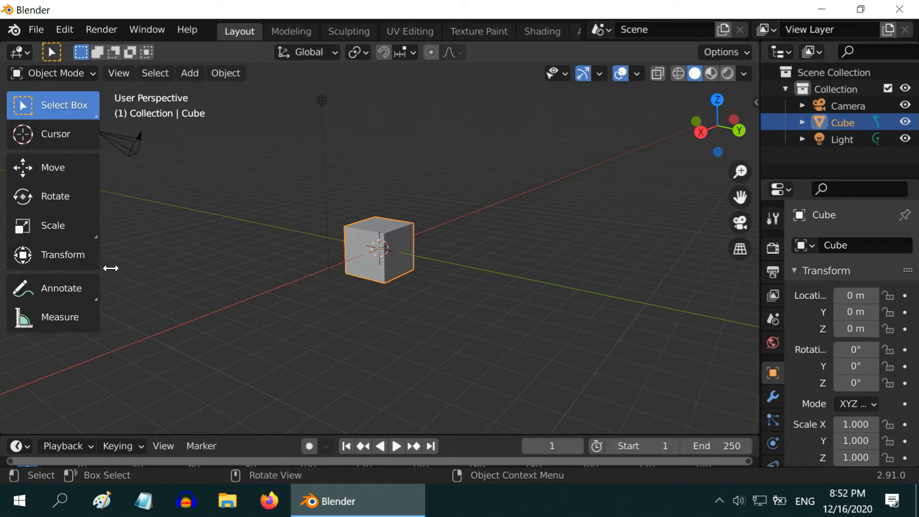
{"action": "mouse_move", "coordinate": [127, 265]}
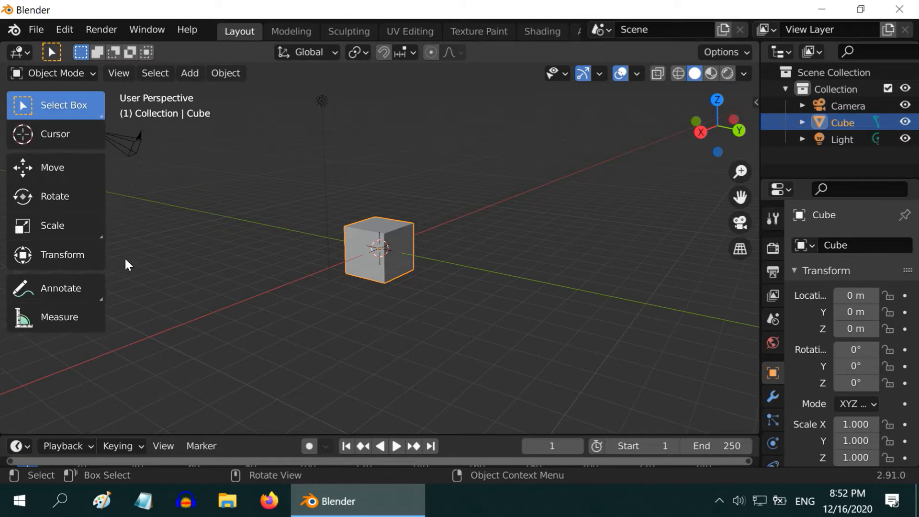
{"action": "mouse_move", "coordinate": [51, 170]}
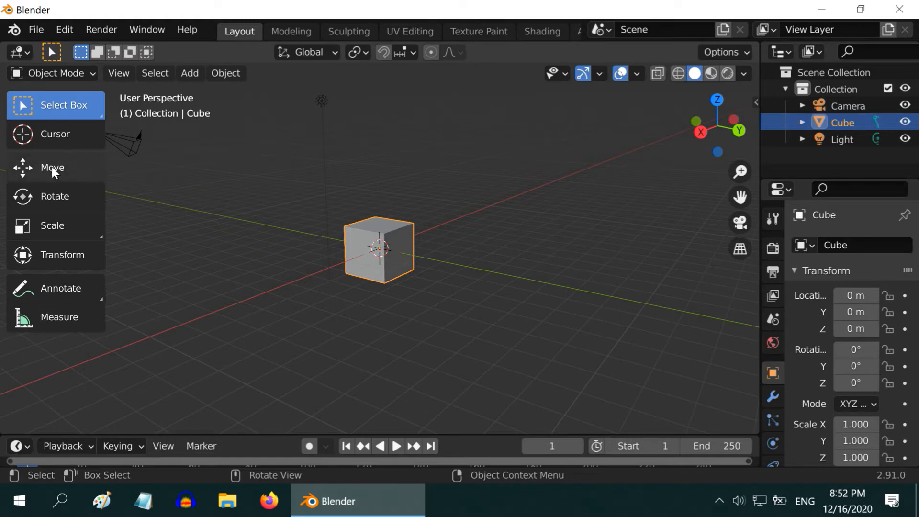
- Drag the cube off the origin with the Move gizmo to about Y -4.95, slightly below the grid
{"action": "left_click", "coordinate": [51, 167]}
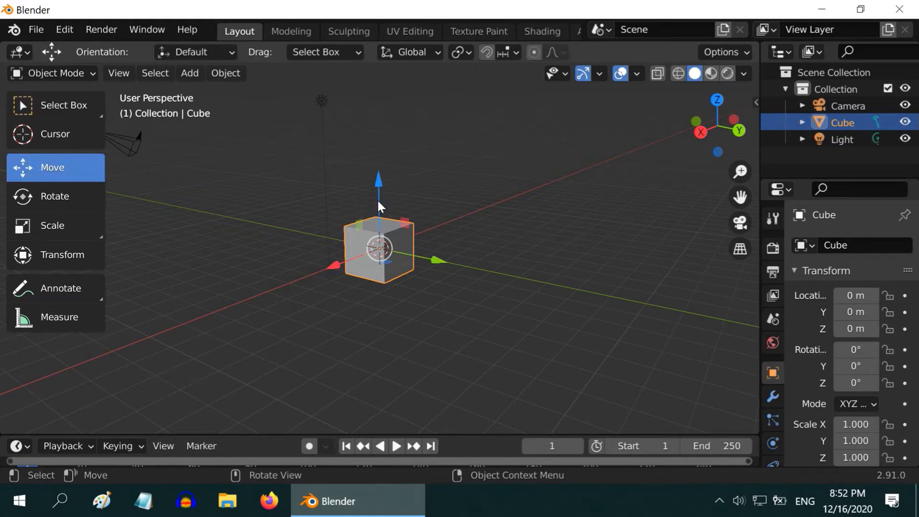
{"action": "mouse_move", "coordinate": [434, 270]}
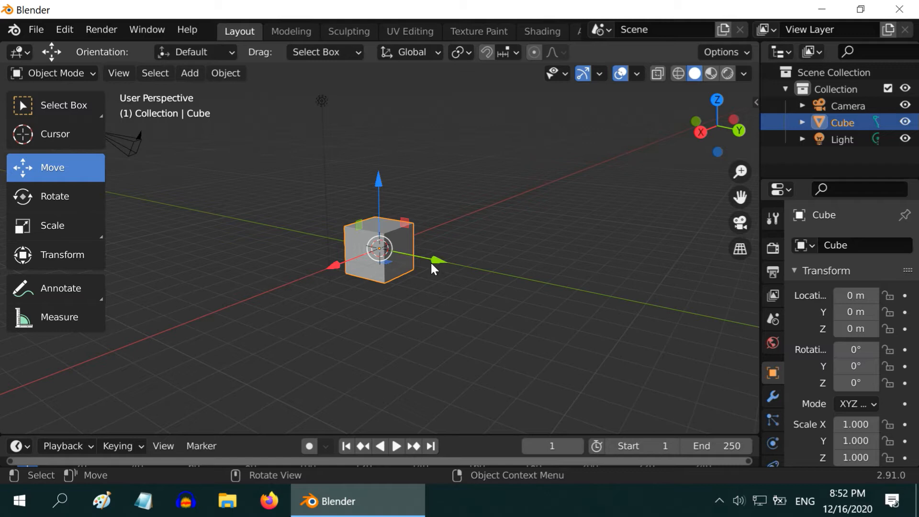
{"action": "mouse_move", "coordinate": [437, 264]}
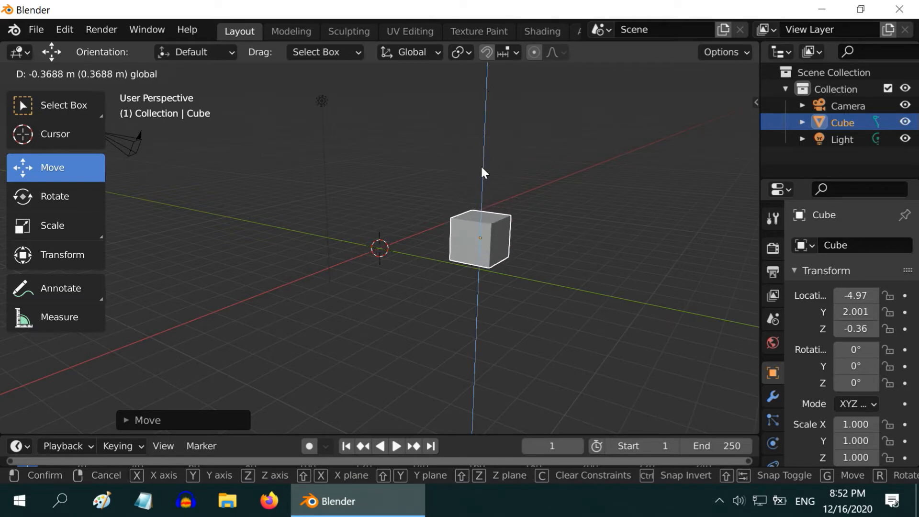
{"action": "left_click", "coordinate": [480, 238]}
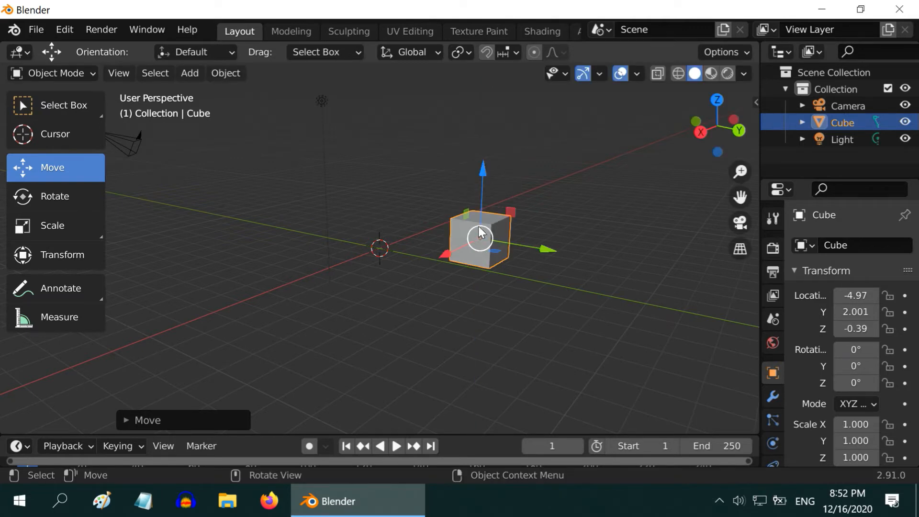
{"action": "left_click_drag", "start_coordinate": [479, 236], "coordinate": [242, 231]}
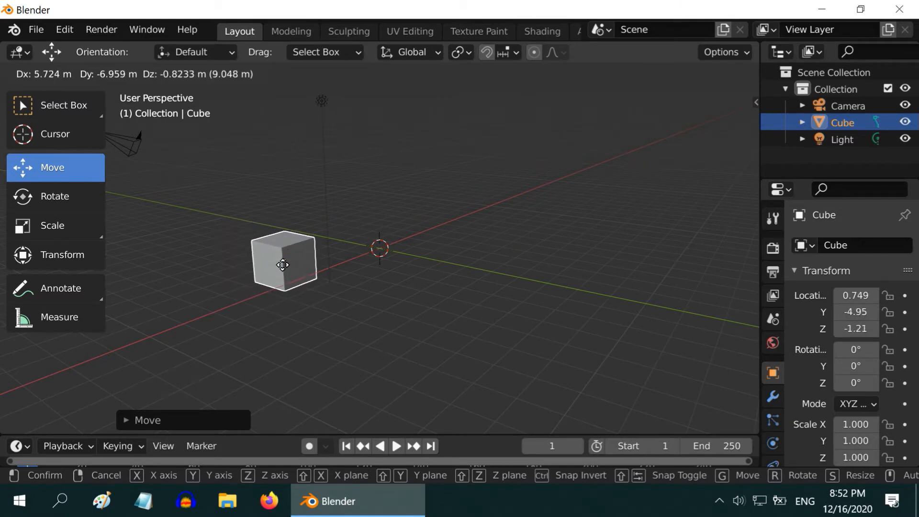
- Rotate the cube slightly, then scale it up to roughly 1.2 on each axis
{"action": "left_click", "coordinate": [55, 196]}
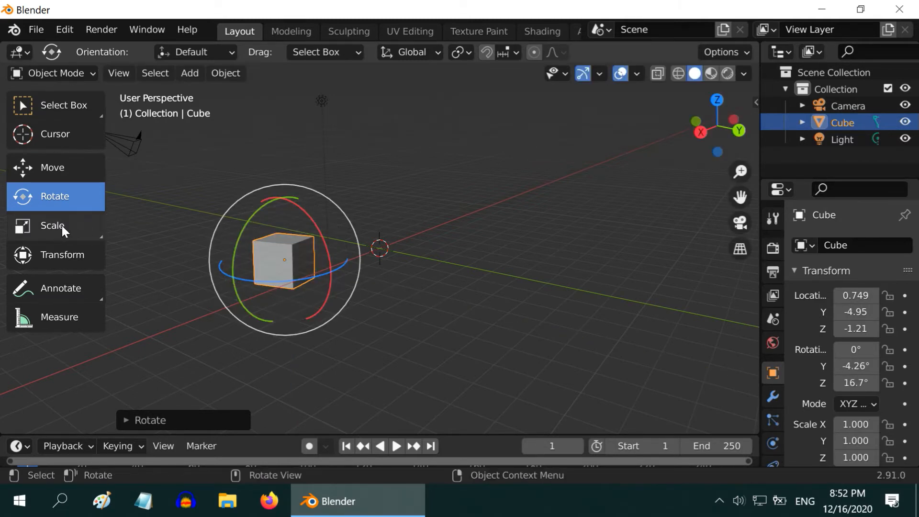
{"action": "left_click", "coordinate": [51, 225]}
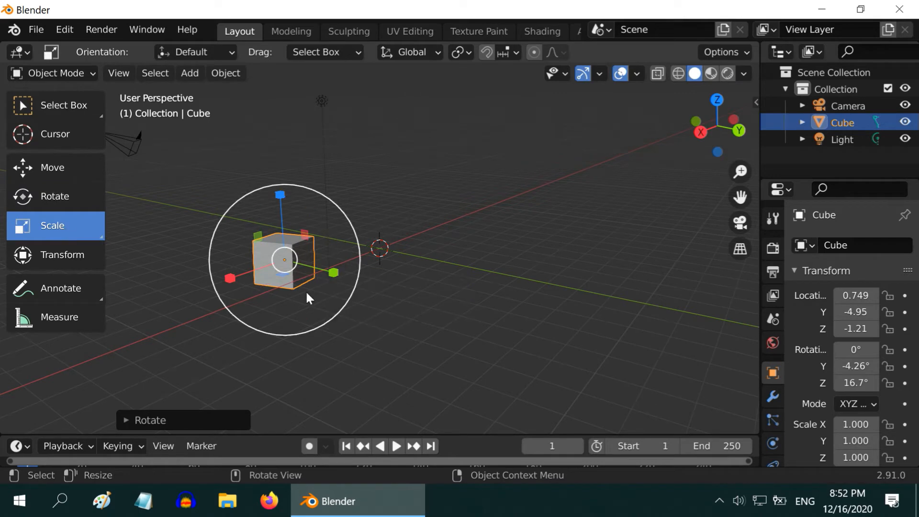
{"action": "mouse_move", "coordinate": [334, 273]}
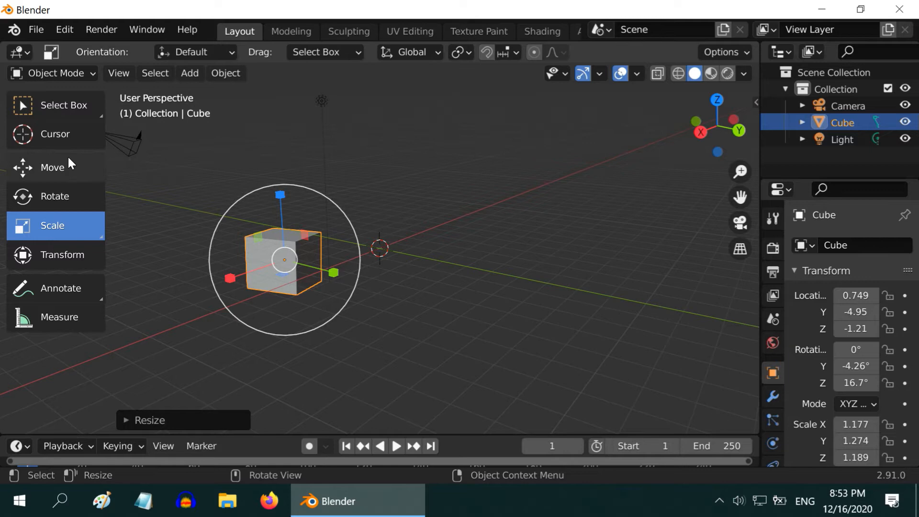
{"action": "mouse_move", "coordinate": [51, 167]}
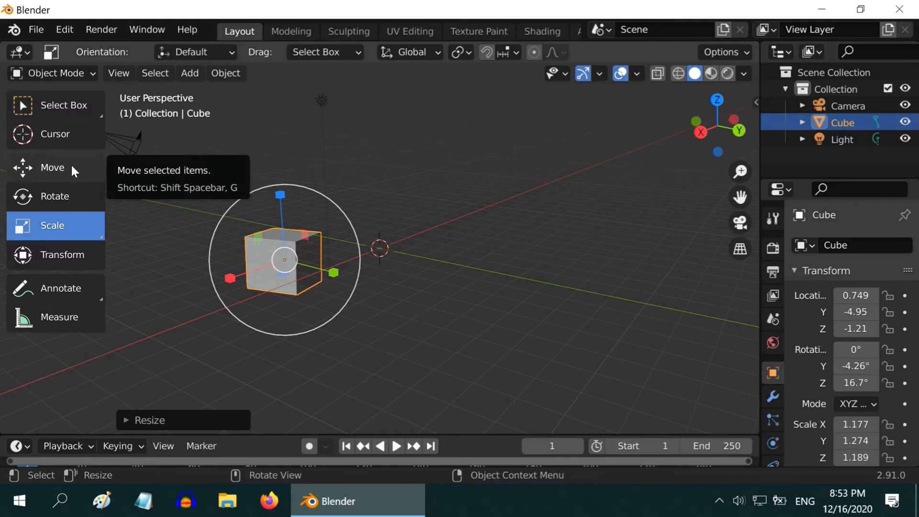
{"action": "mouse_move", "coordinate": [66, 200]}
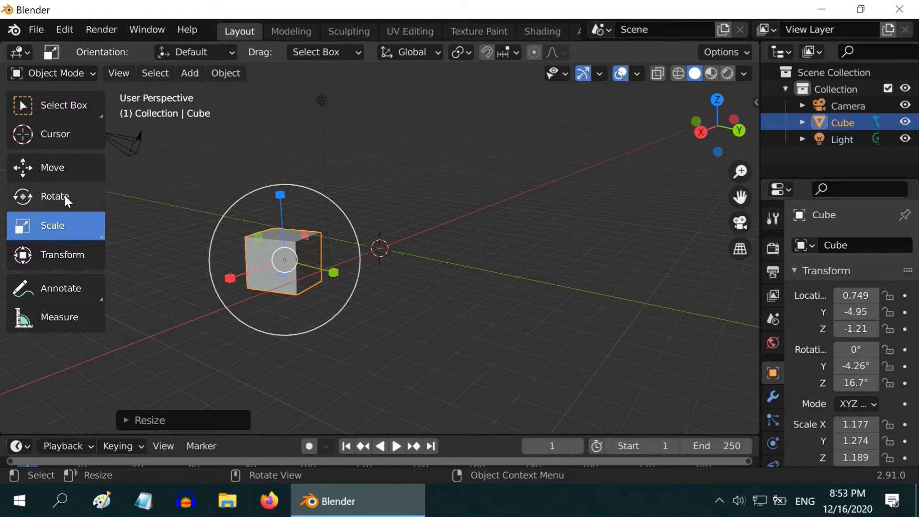
{"action": "mouse_move", "coordinate": [63, 236]}
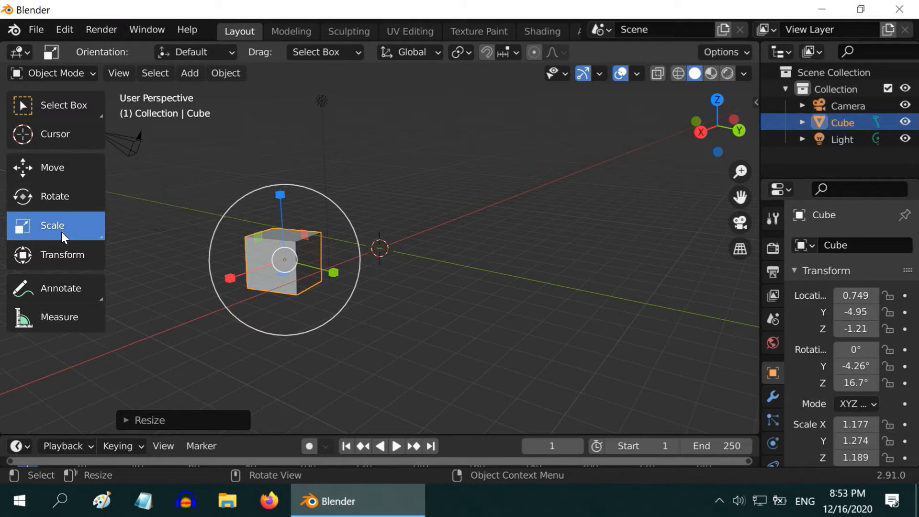
{"action": "mouse_move", "coordinate": [52, 226]}
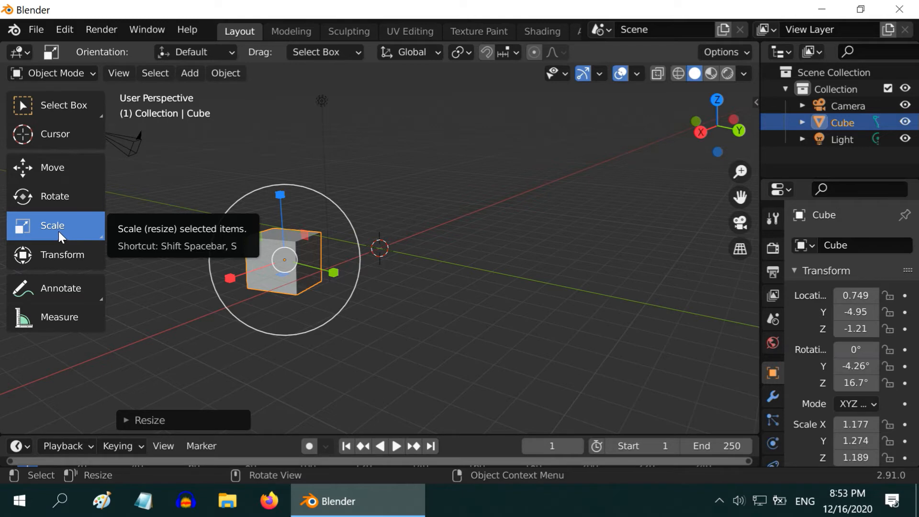
{"action": "left_click", "coordinate": [52, 166]}
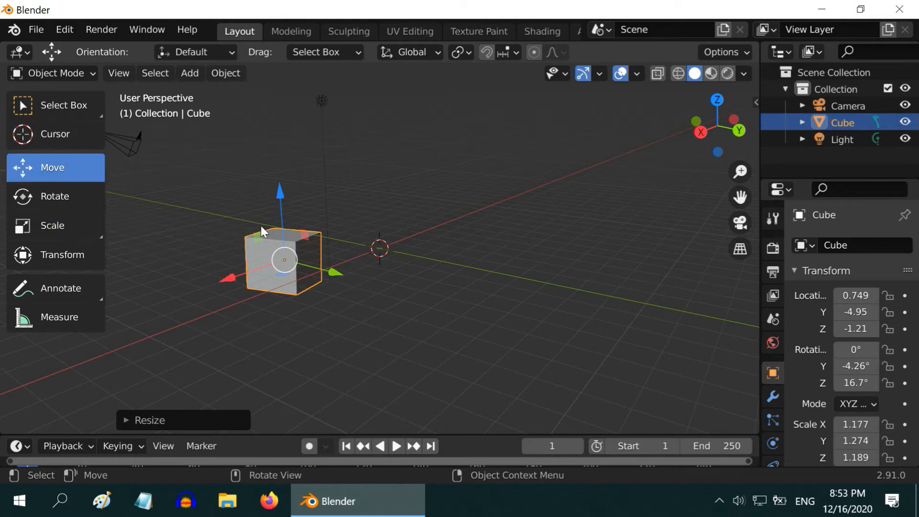
{"action": "left_click_drag", "start_coordinate": [284, 260], "coordinate": [494, 315]}
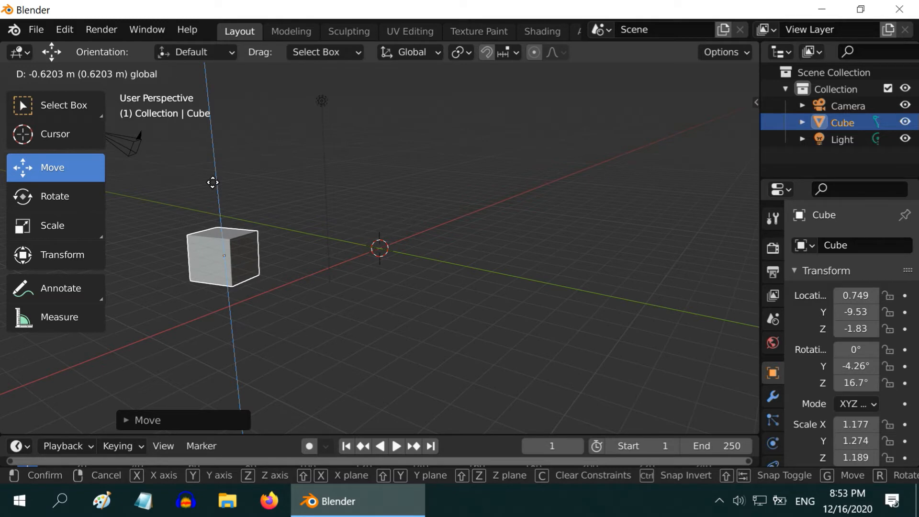
{"action": "left_click", "coordinate": [255, 203]}
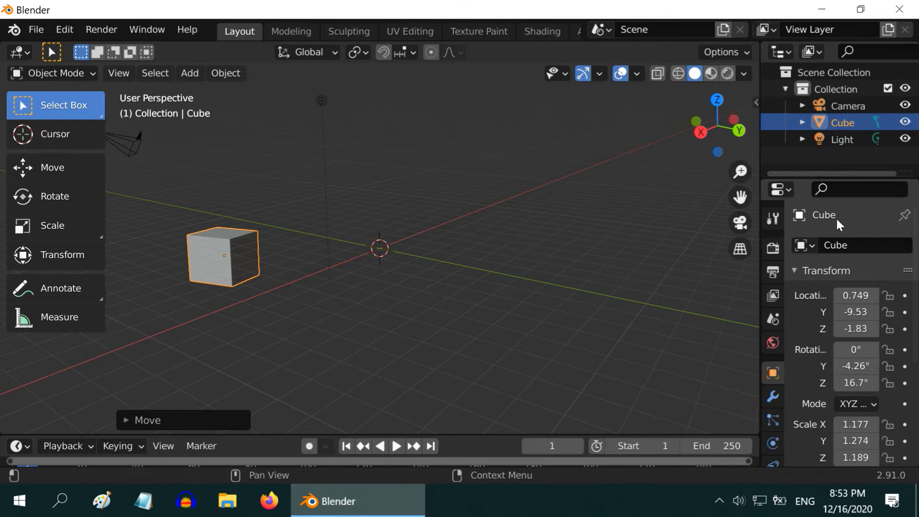
{"action": "mouse_move", "coordinate": [809, 335]}
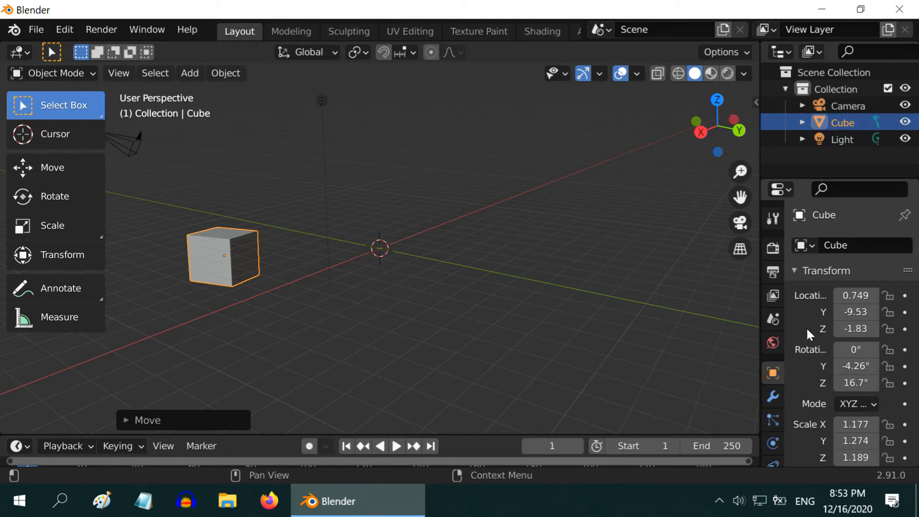
{"action": "mouse_move", "coordinate": [810, 328]}
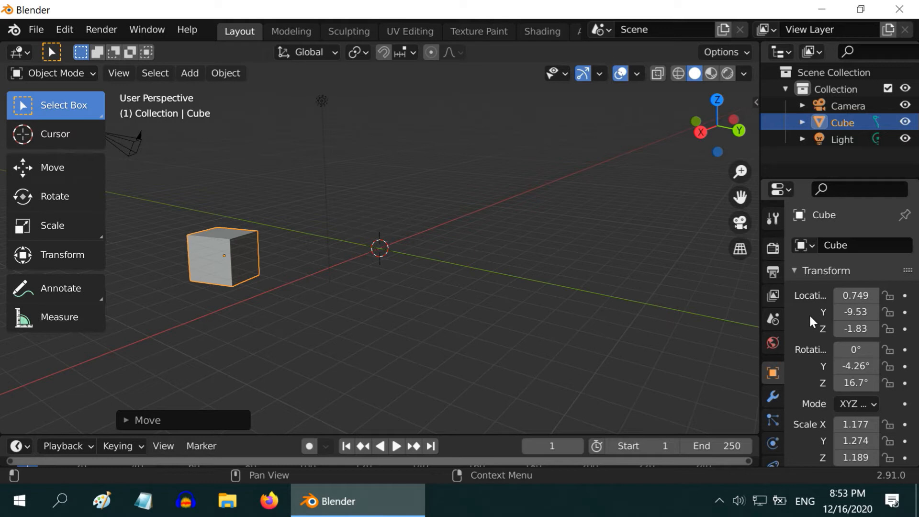
{"action": "mouse_move", "coordinate": [796, 320]}
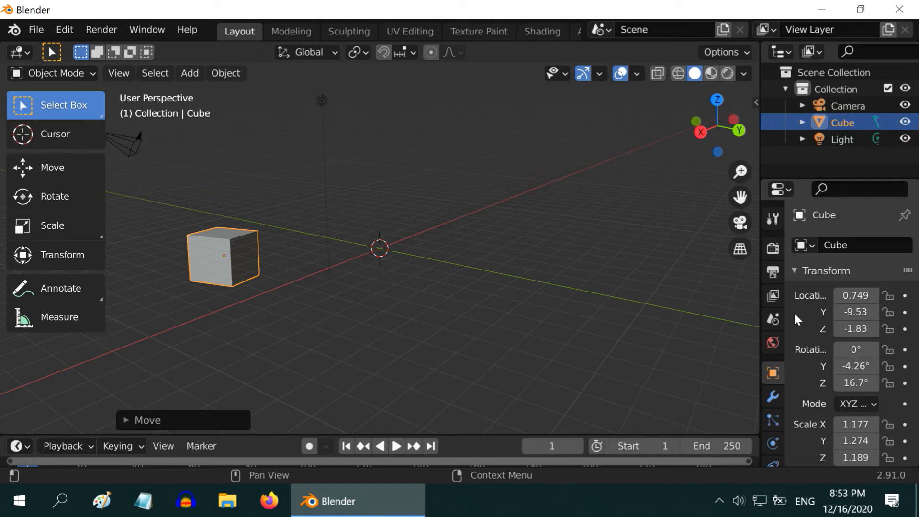
{"action": "mouse_move", "coordinate": [686, 328]}
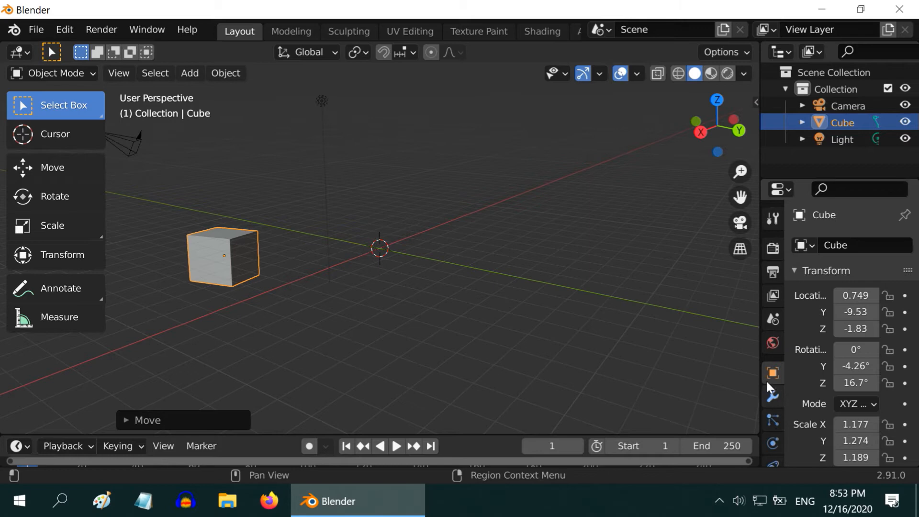
{"action": "mouse_move", "coordinate": [785, 341]}
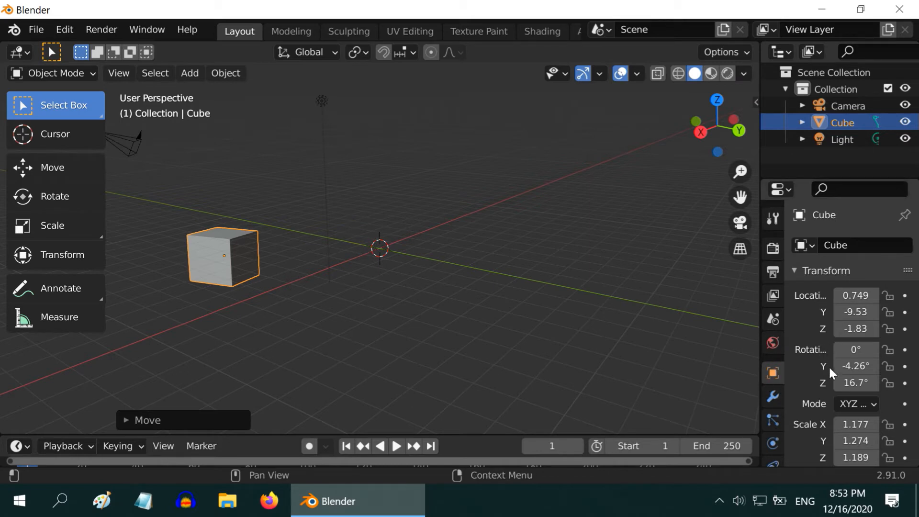
{"action": "mouse_move", "coordinate": [814, 339]}
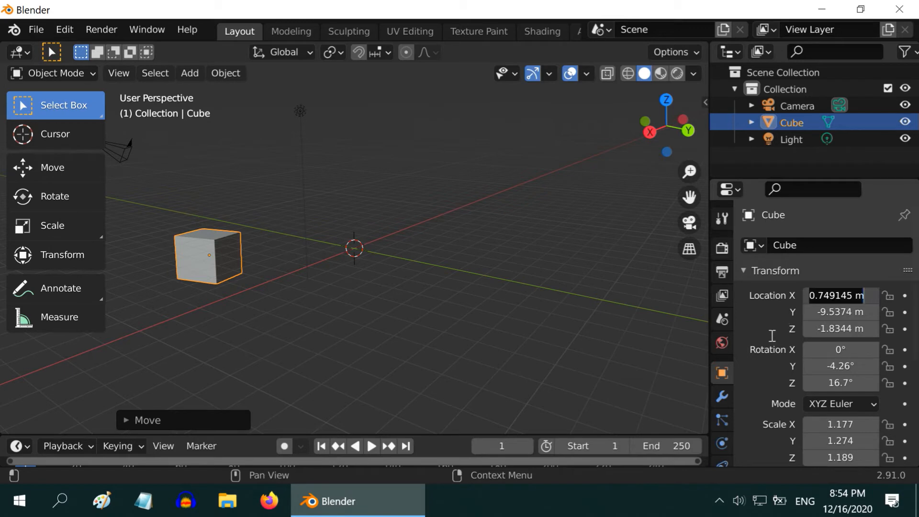
- Enter location 2, 1, -1.5 m, rotation 45°/90°/0°, and scale X 1.5, Y 0.75 in the Transform panel
{"action": "type", "text": "2 m"}
{"action": "left_click", "coordinate": [841, 313]}
{"action": "type", "text": "1"}
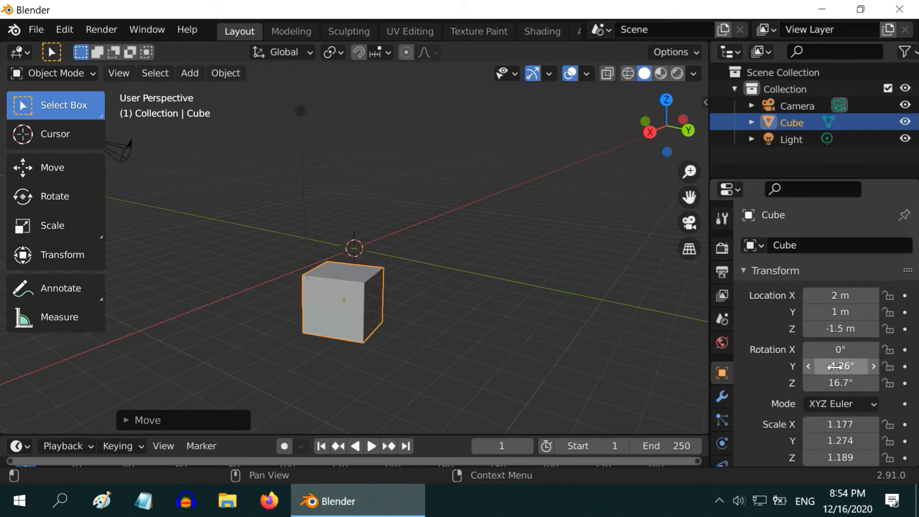
{"action": "type", "text": "45"}
{"action": "type", "text": "90"}
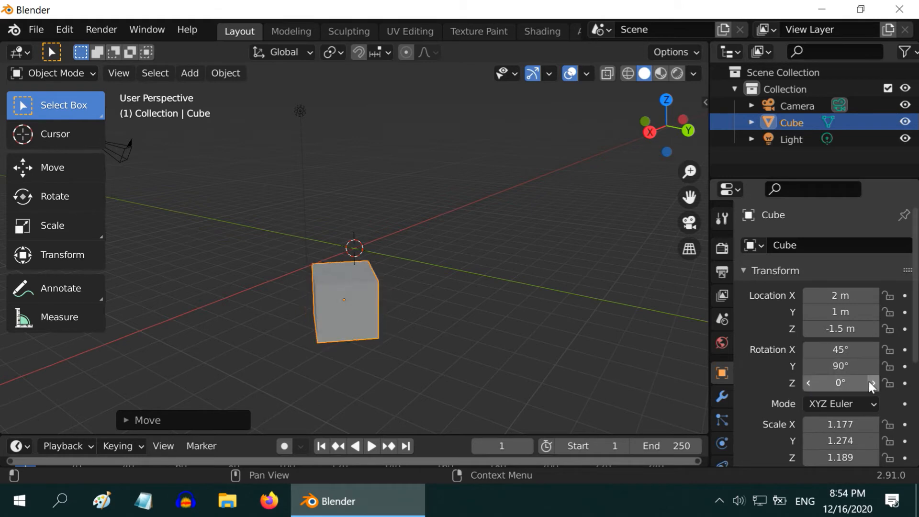
{"action": "left_click", "coordinate": [839, 424]}
{"action": "type", "text": "1.500"}
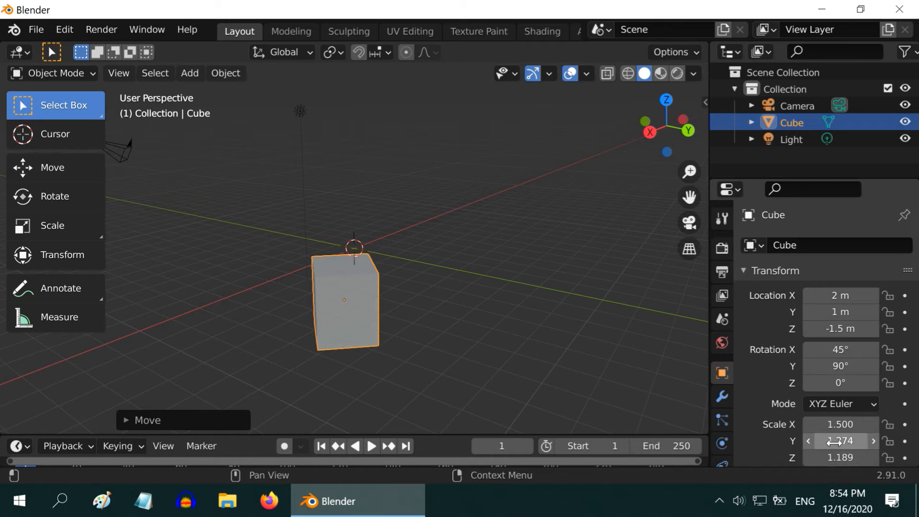
{"action": "left_click", "coordinate": [840, 440]}
{"action": "type", "text": "0.750"}
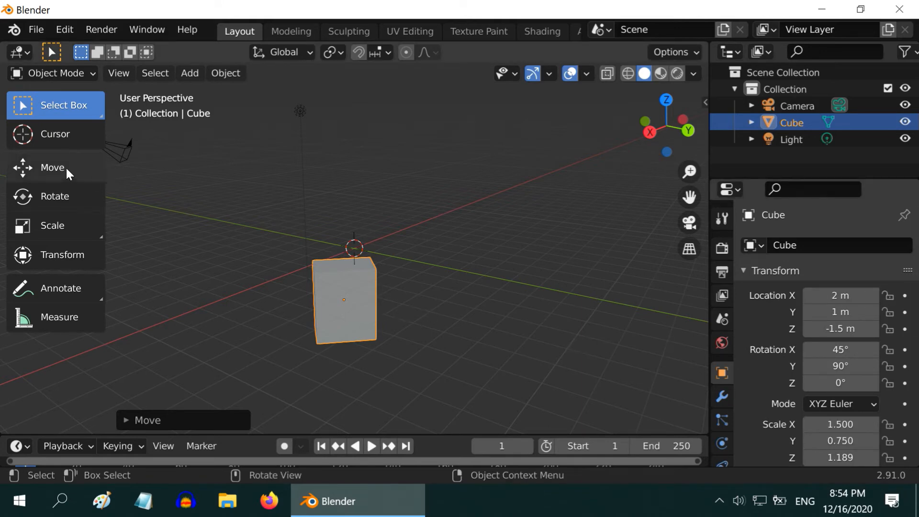
- Push the cube away along X, then add a Cylinder mesh at the scene origin
{"action": "left_click", "coordinate": [52, 167]}
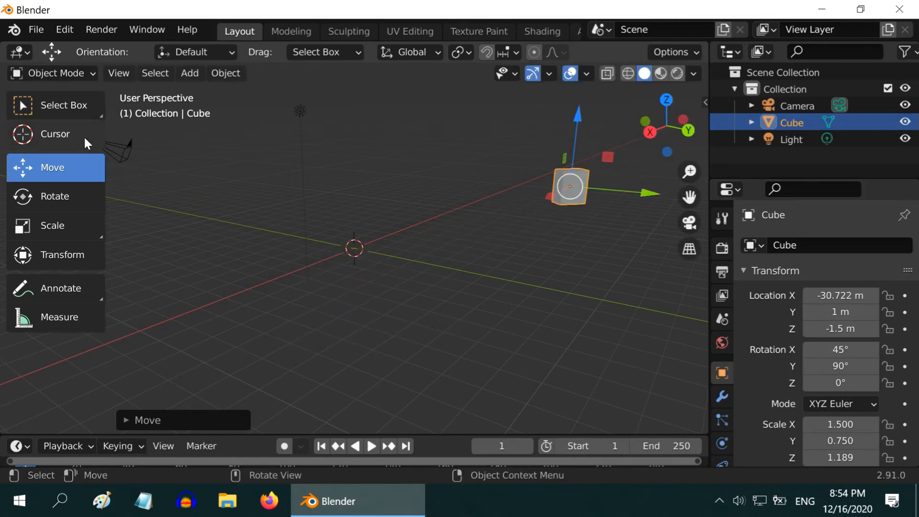
{"action": "left_click", "coordinate": [55, 106]}
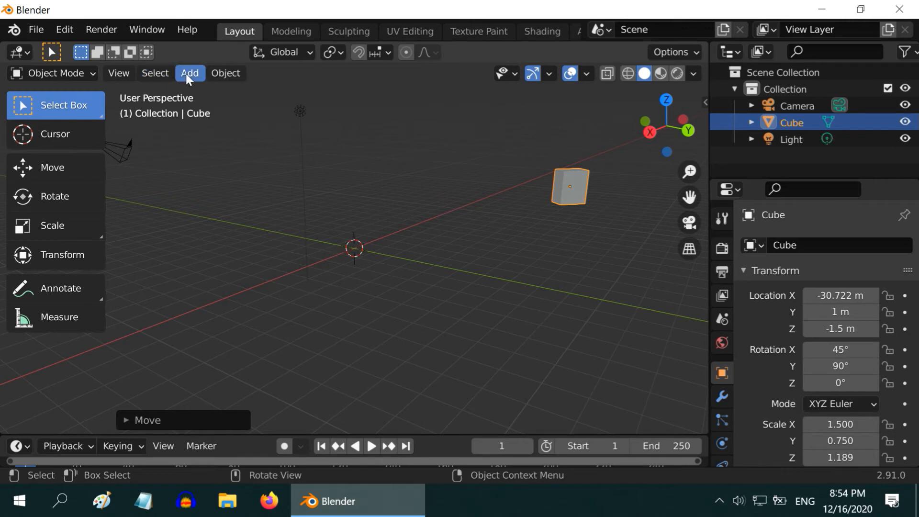
{"action": "left_click", "coordinate": [190, 73]}
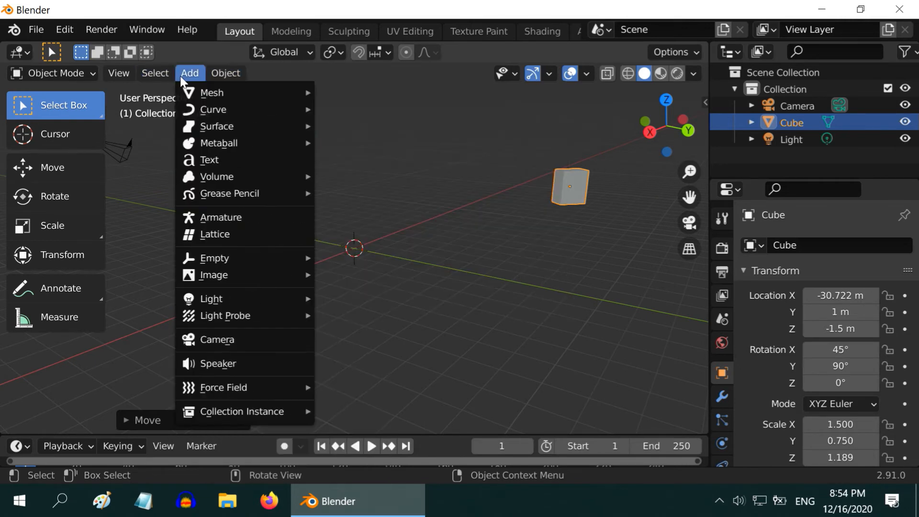
{"action": "mouse_move", "coordinate": [243, 315]}
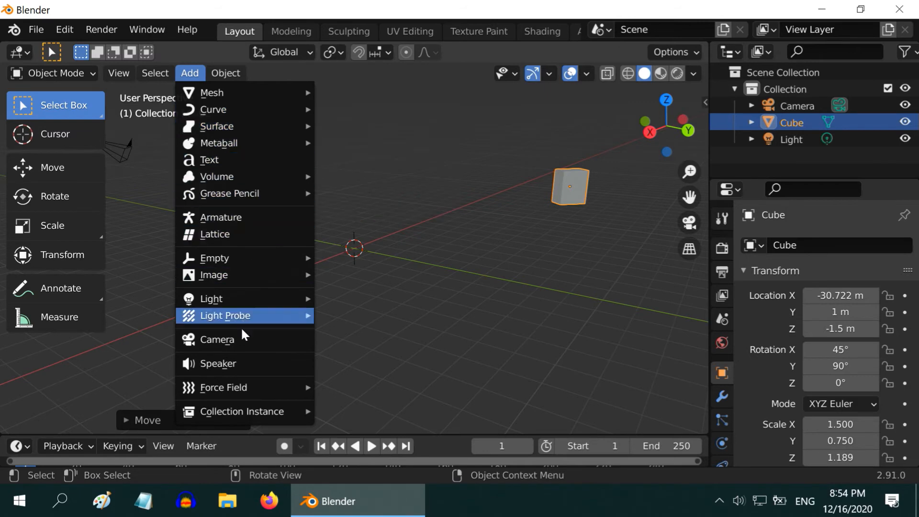
{"action": "mouse_move", "coordinate": [219, 142]}
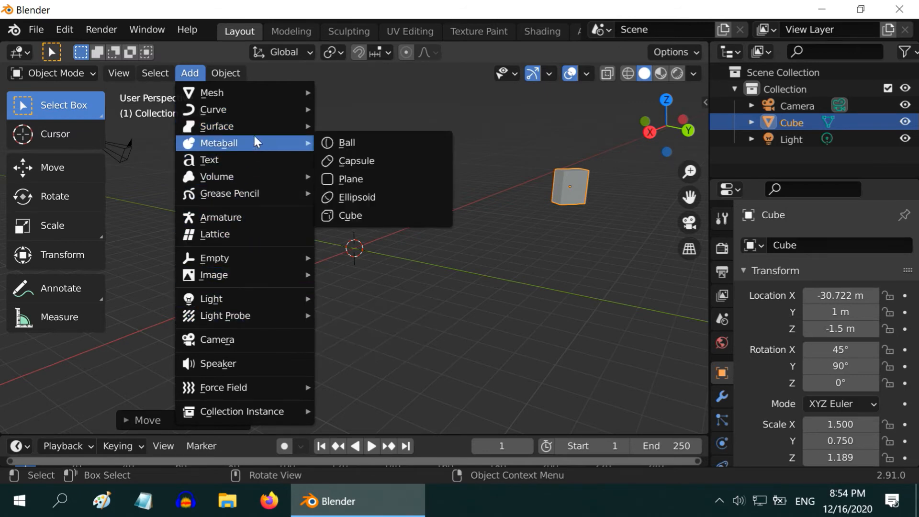
{"action": "mouse_move", "coordinate": [210, 93]}
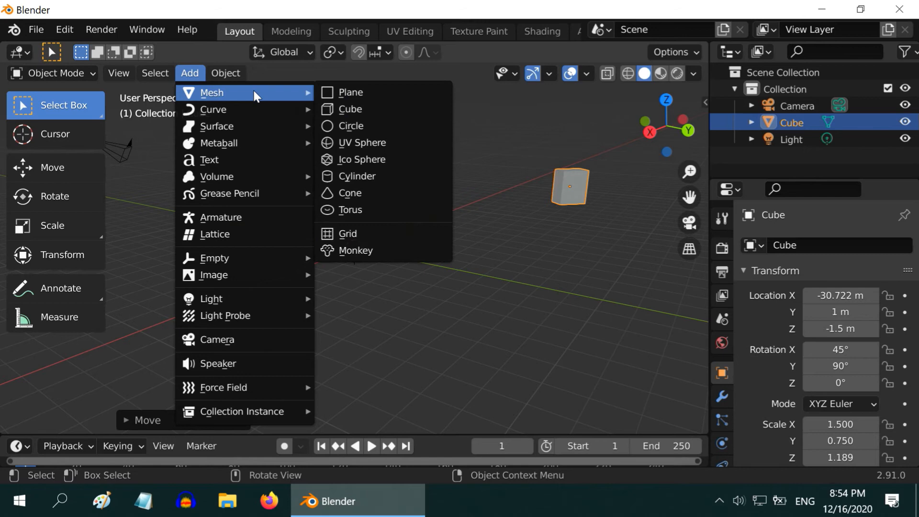
{"action": "mouse_move", "coordinate": [350, 92]}
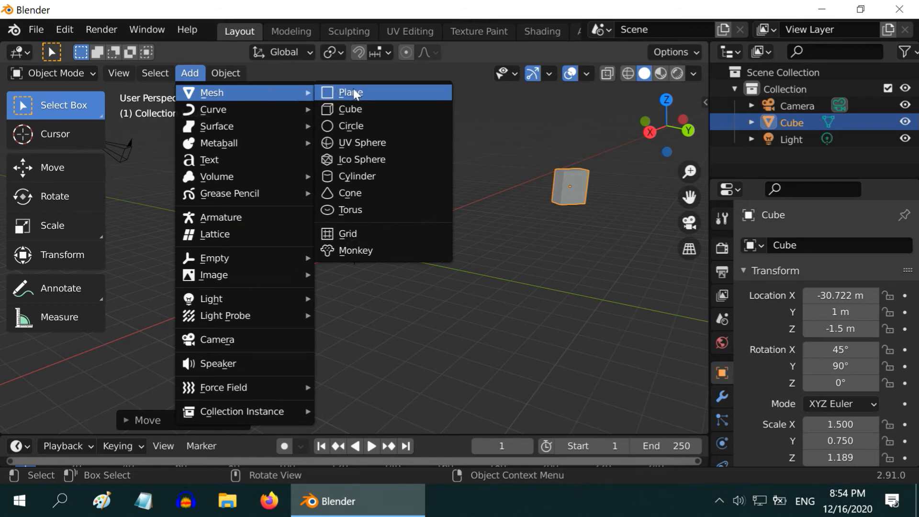
{"action": "mouse_move", "coordinate": [375, 159]}
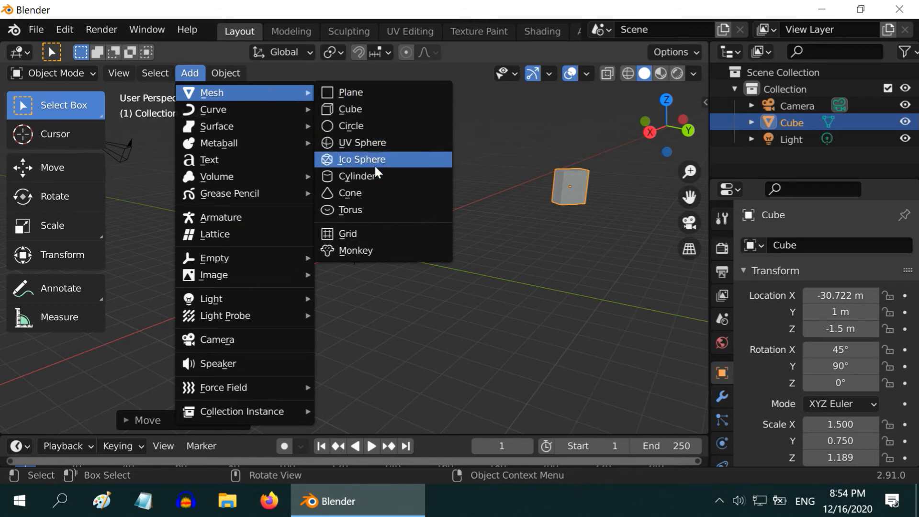
{"action": "mouse_move", "coordinate": [369, 210]}
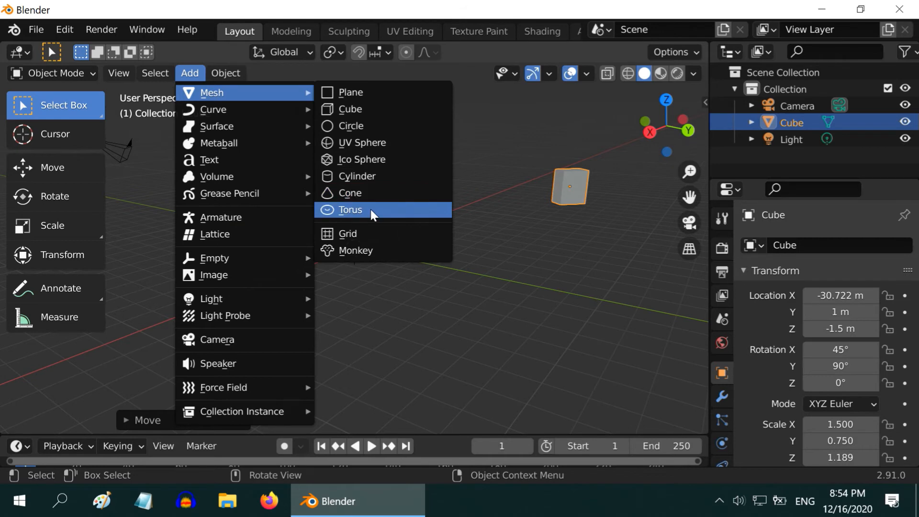
{"action": "mouse_move", "coordinate": [351, 109]}
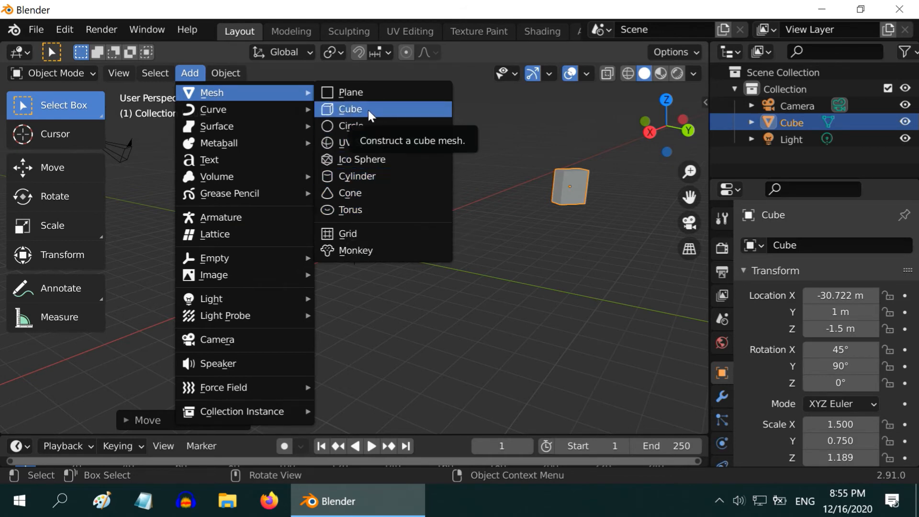
{"action": "mouse_move", "coordinate": [370, 176]}
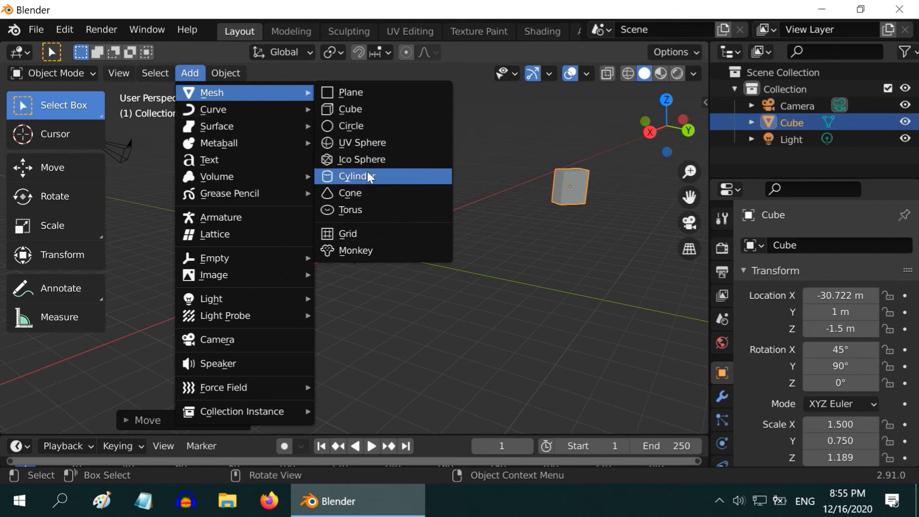
{"action": "left_click", "coordinate": [355, 177]}
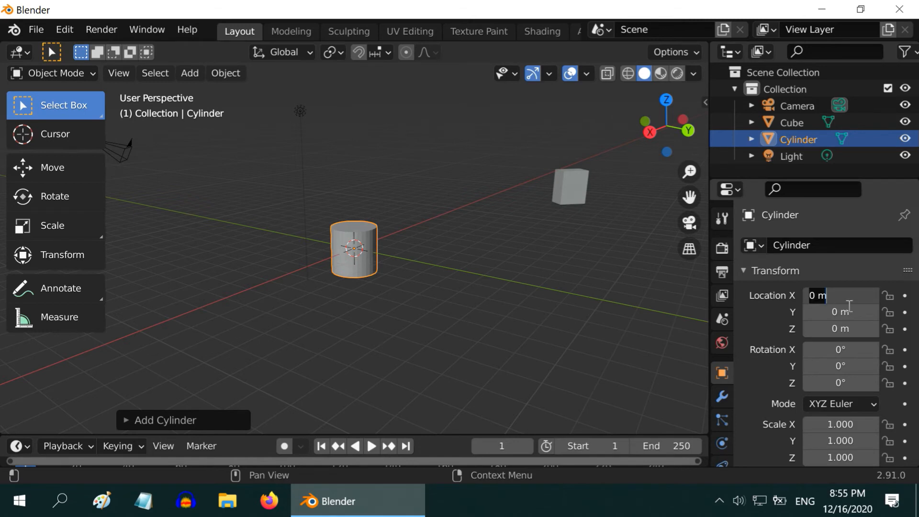
{"action": "type", "text": "2"}
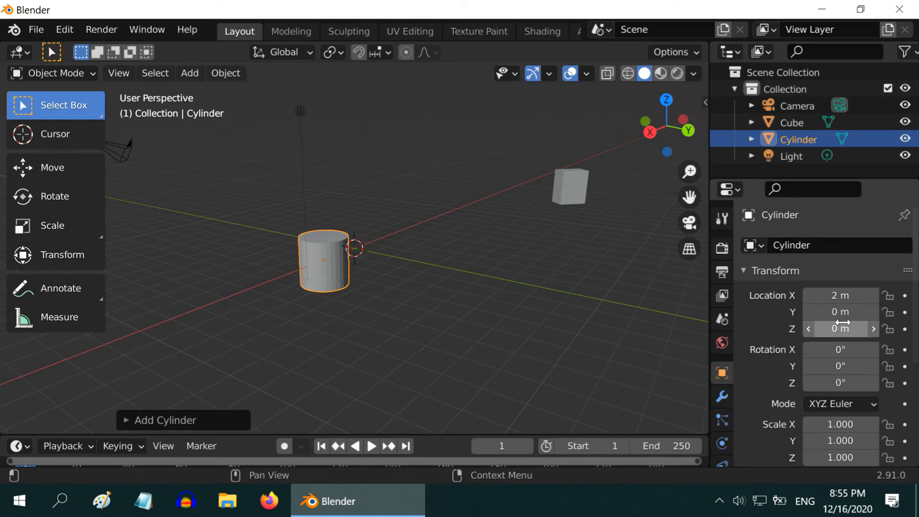
{"action": "left_click", "coordinate": [840, 312]}
{"action": "type", "text": "-5"}
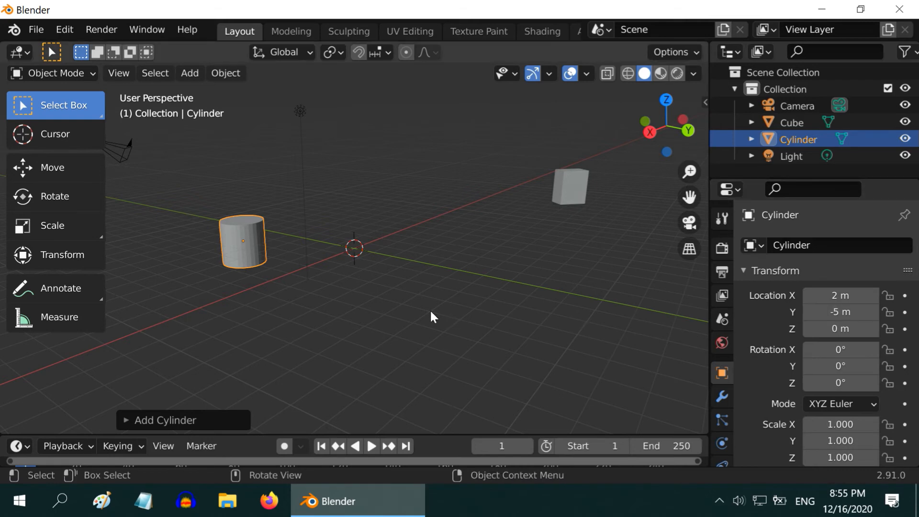
{"action": "mouse_move", "coordinate": [363, 303]}
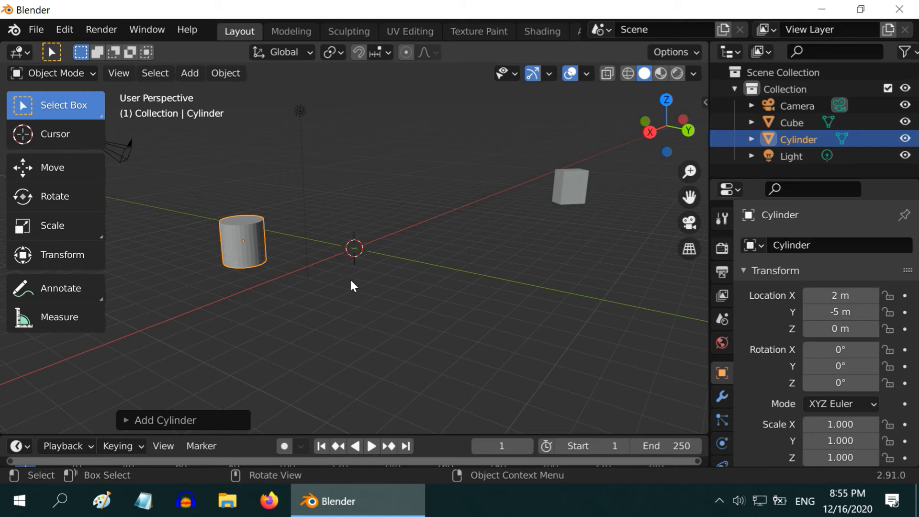
{"action": "mouse_move", "coordinate": [359, 262]}
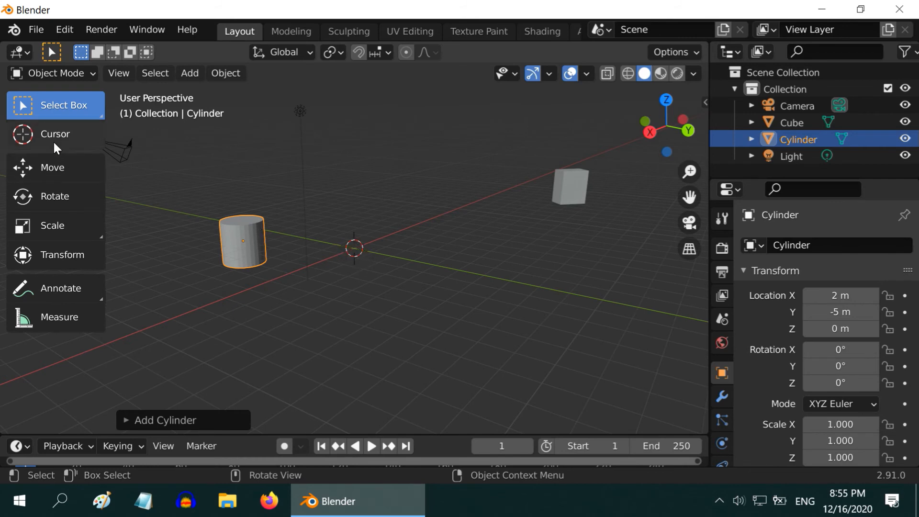
{"action": "mouse_move", "coordinate": [334, 241]}
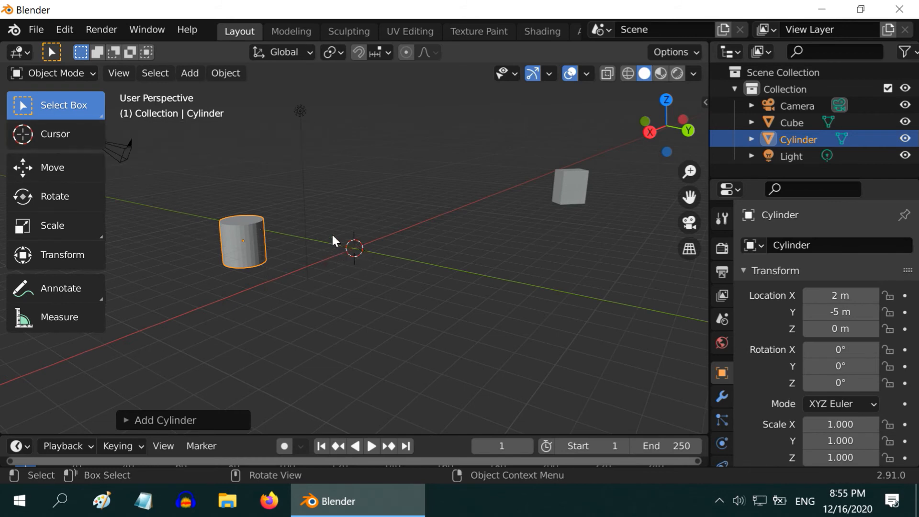
{"action": "mouse_move", "coordinate": [369, 251]}
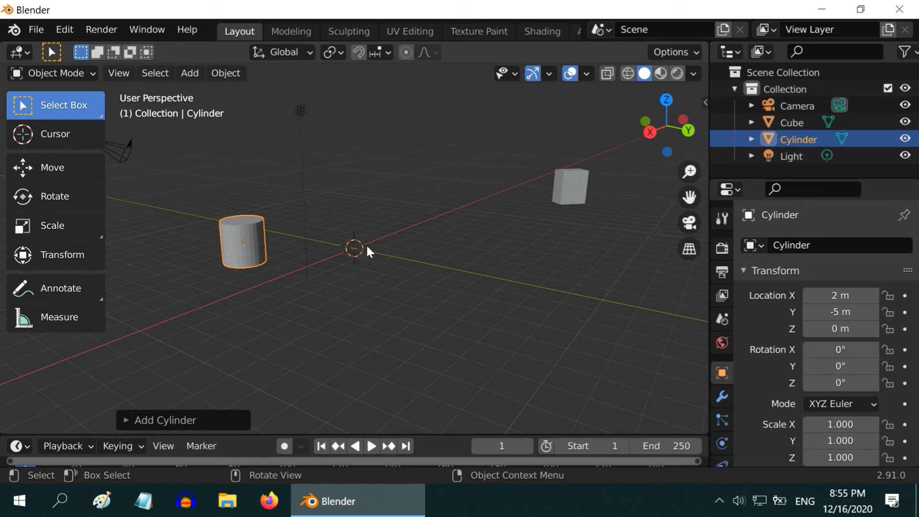
{"action": "mouse_move", "coordinate": [348, 267]}
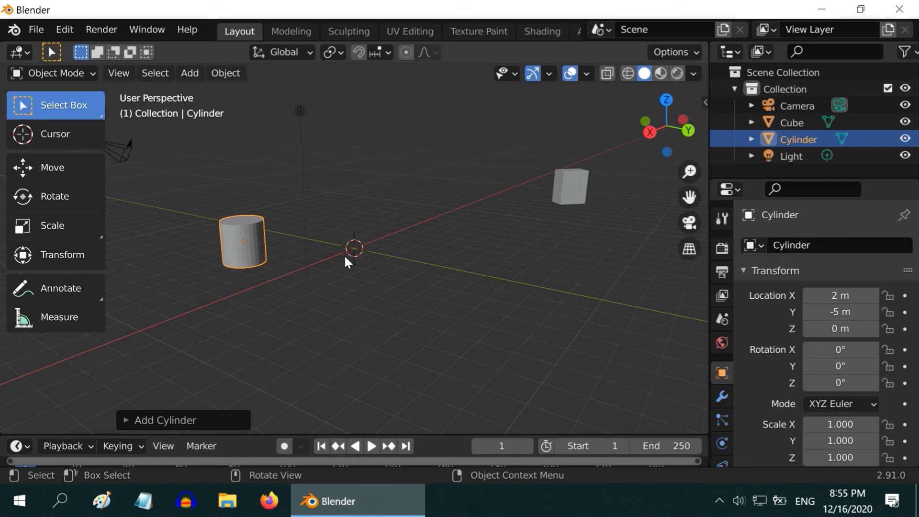
- Place the 3D cursor on the ground grid and add a new cube there
{"action": "left_click", "coordinate": [55, 134]}
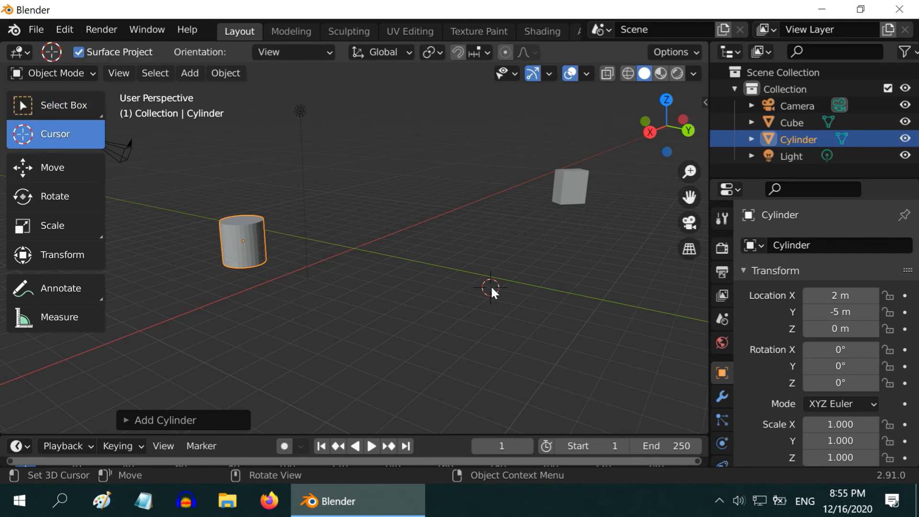
{"action": "left_click", "coordinate": [190, 73]}
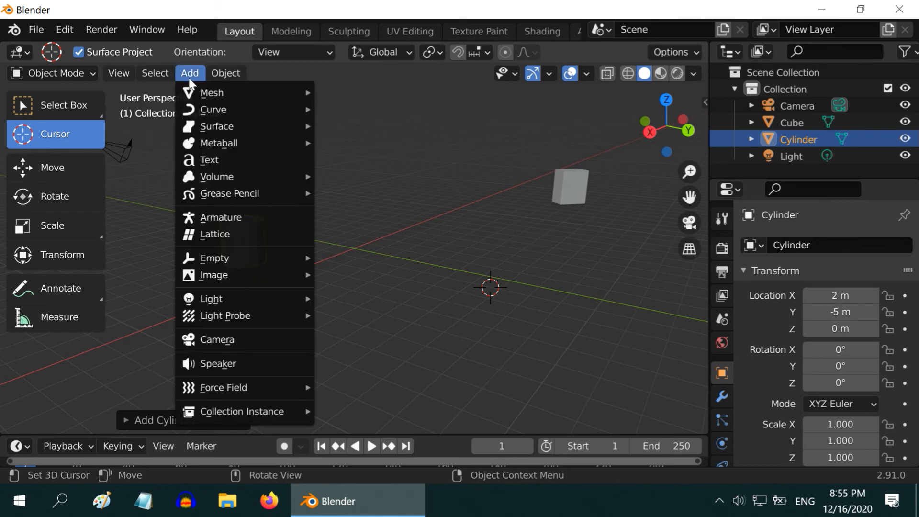
{"action": "left_click", "coordinate": [212, 93]}
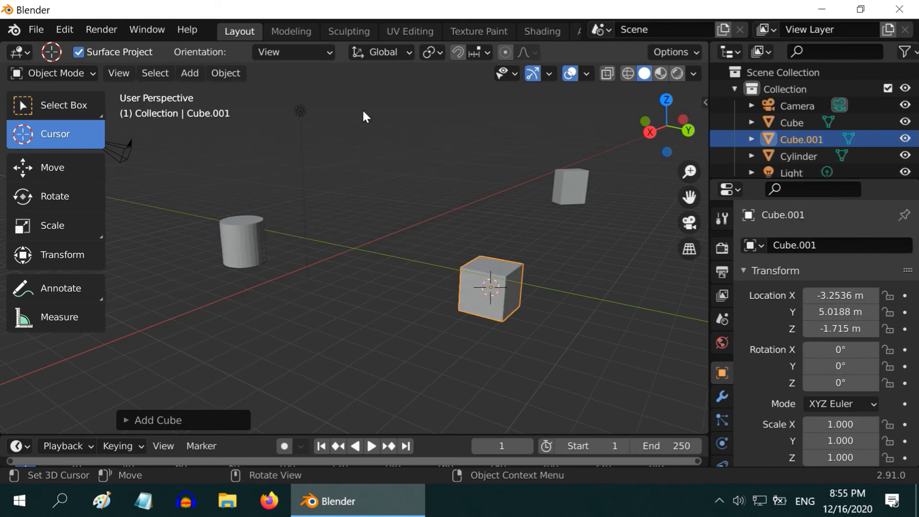
{"action": "mouse_move", "coordinate": [515, 286]}
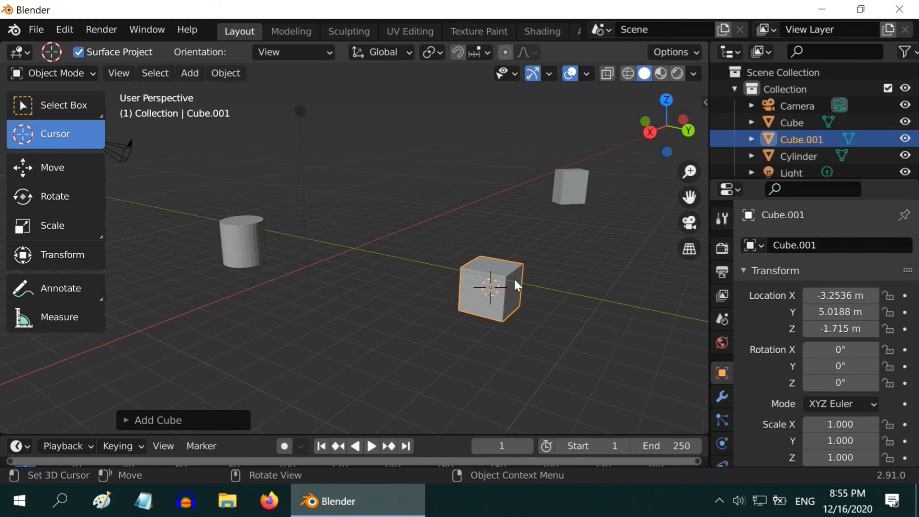
{"action": "mouse_move", "coordinate": [469, 309]}
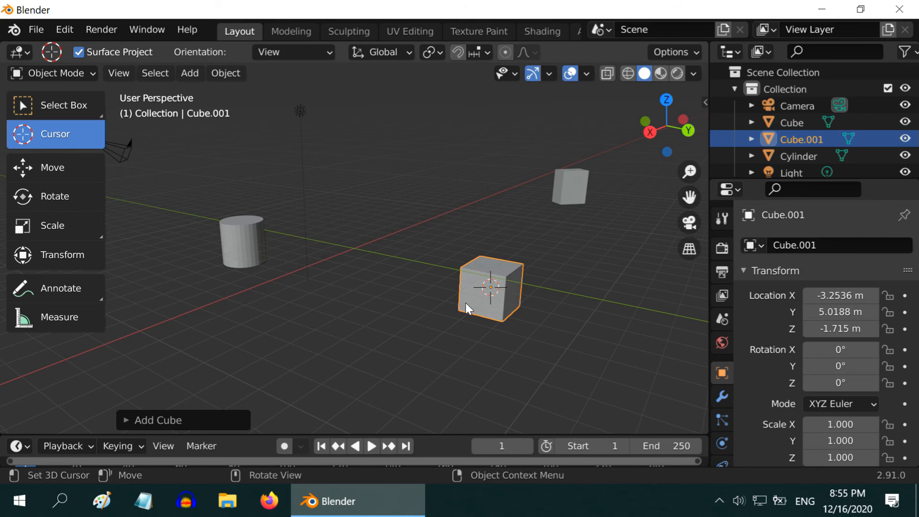
- Delete the newly added cube via its context menu
{"action": "right_click", "coordinate": [489, 288]}
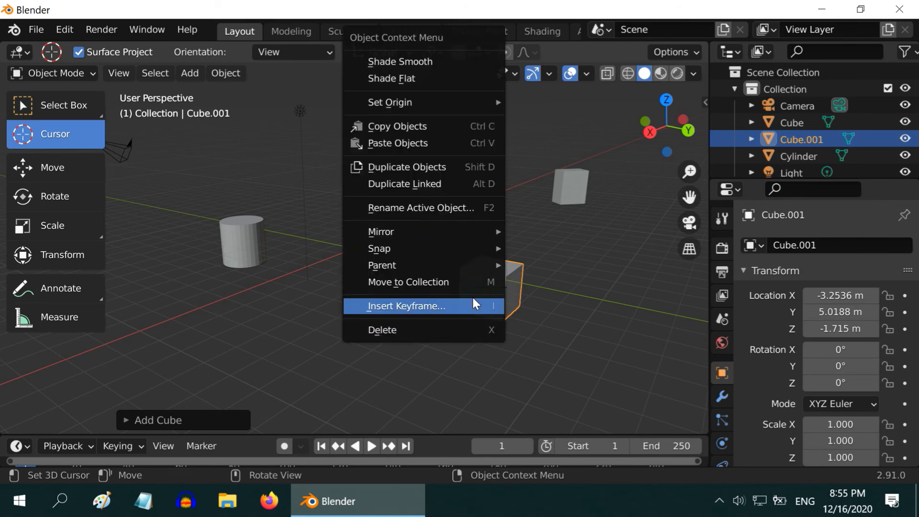
{"action": "left_click", "coordinate": [382, 330]}
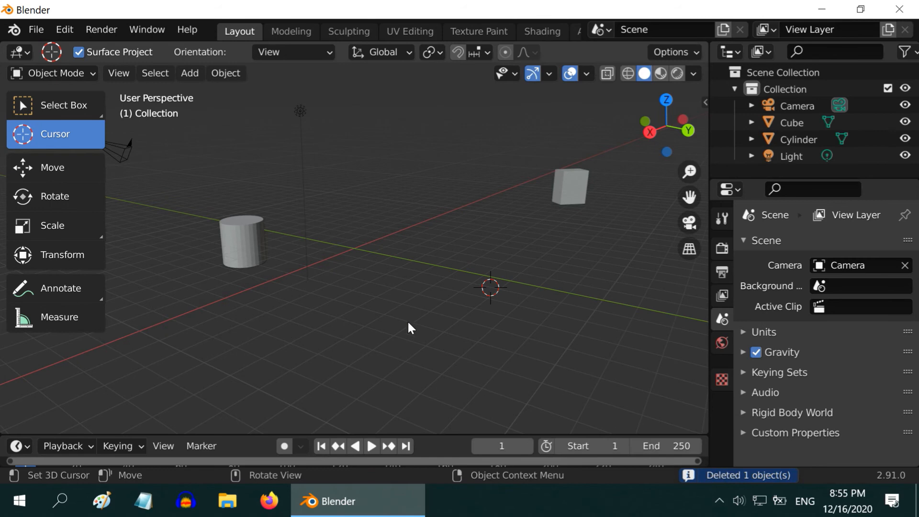
{"action": "mouse_move", "coordinate": [489, 295]}
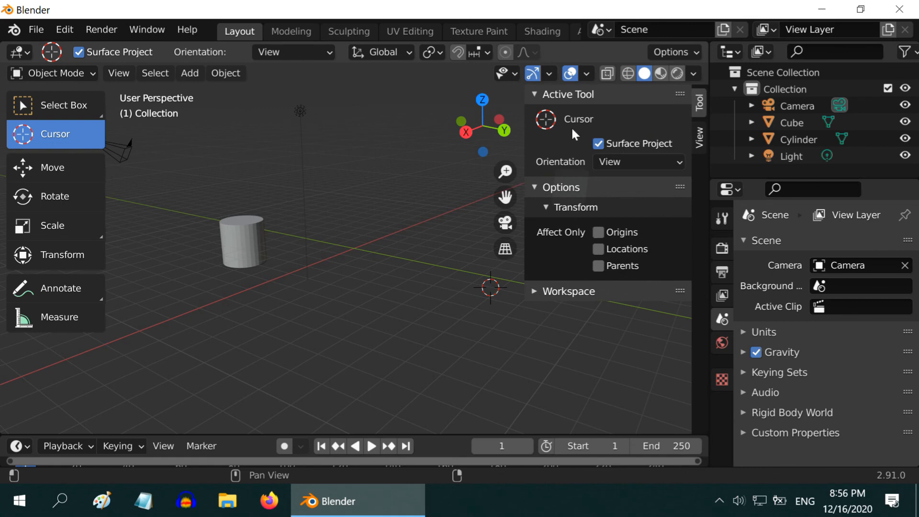
- Set the 3D cursor's X location to 4 in the sidebar View tab
{"action": "left_click", "coordinate": [698, 137]}
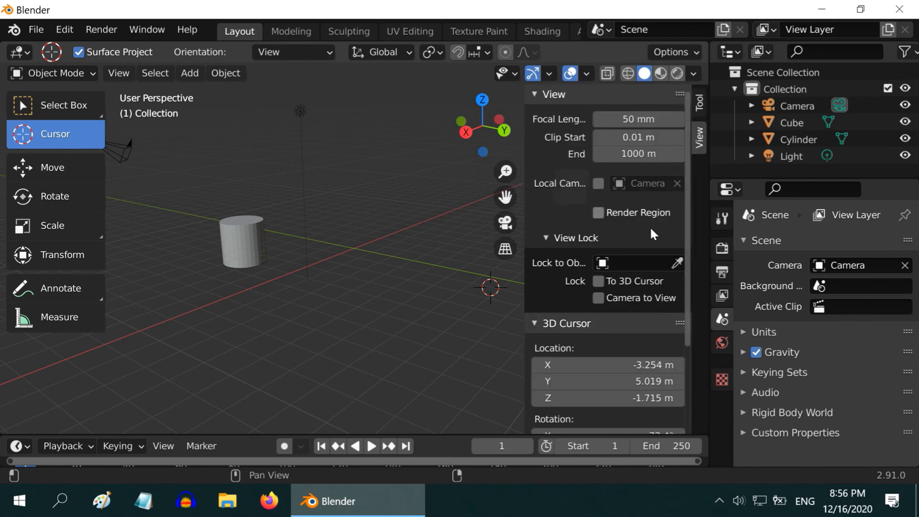
{"action": "scroll", "scroll_direction": "down", "scroll_amount": 3}
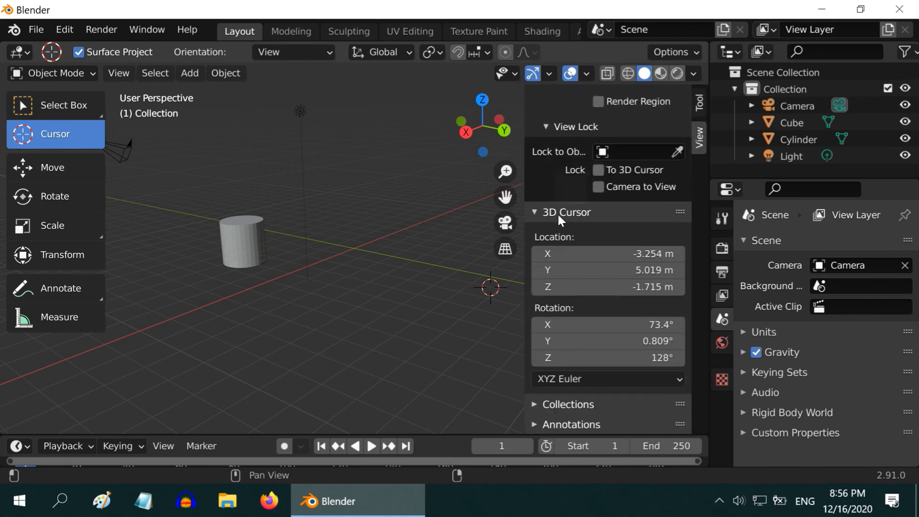
{"action": "double_click", "coordinate": [608, 253]}
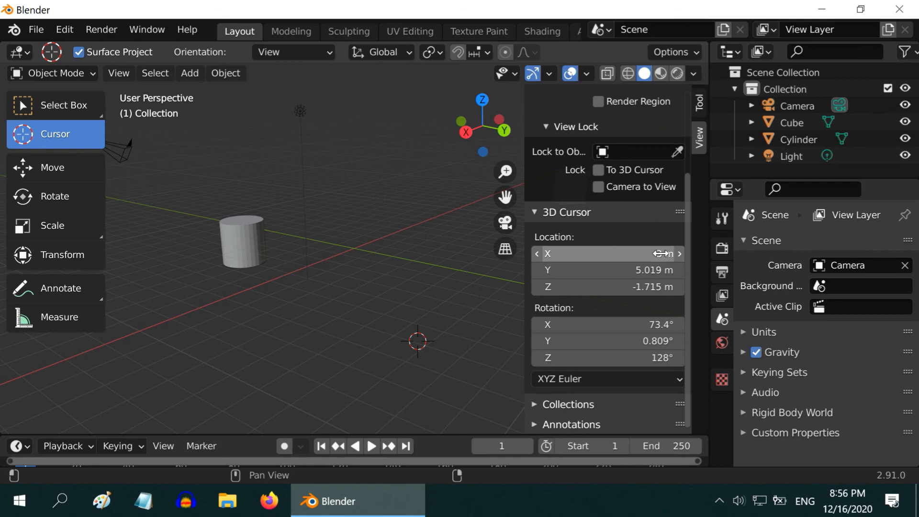
{"action": "type", "text": "4"}
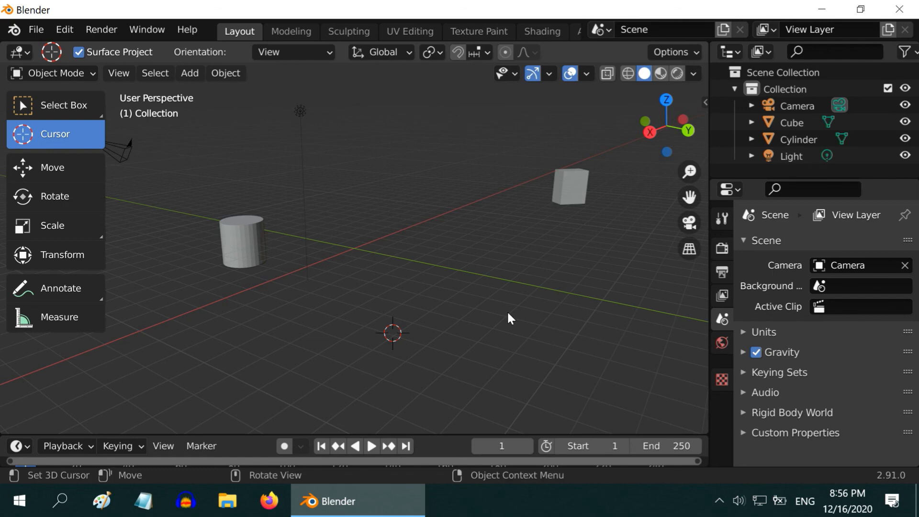
{"action": "mouse_move", "coordinate": [436, 338]}
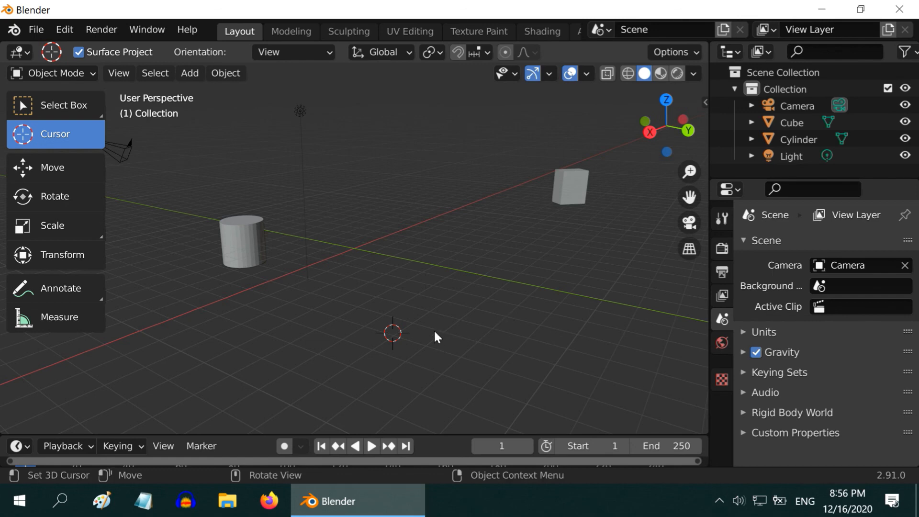
{"action": "mouse_move", "coordinate": [481, 315]}
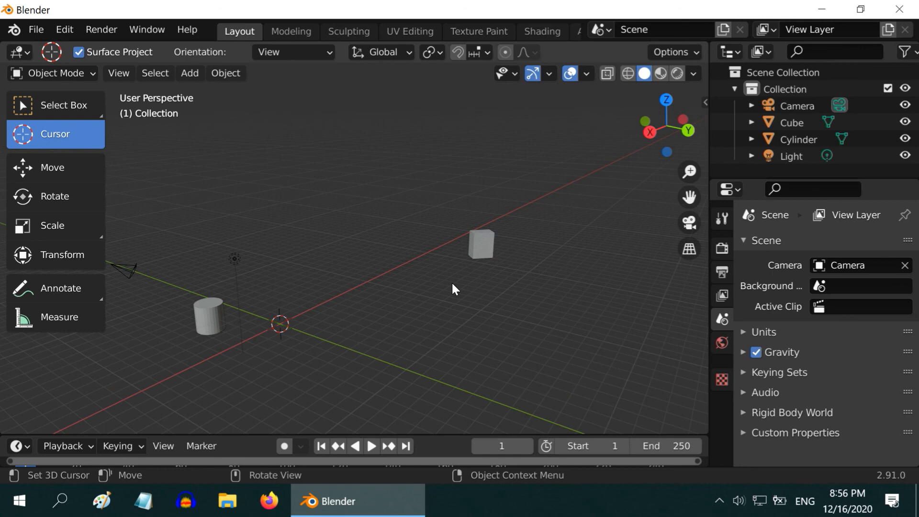
{"action": "mouse_move", "coordinate": [408, 310]}
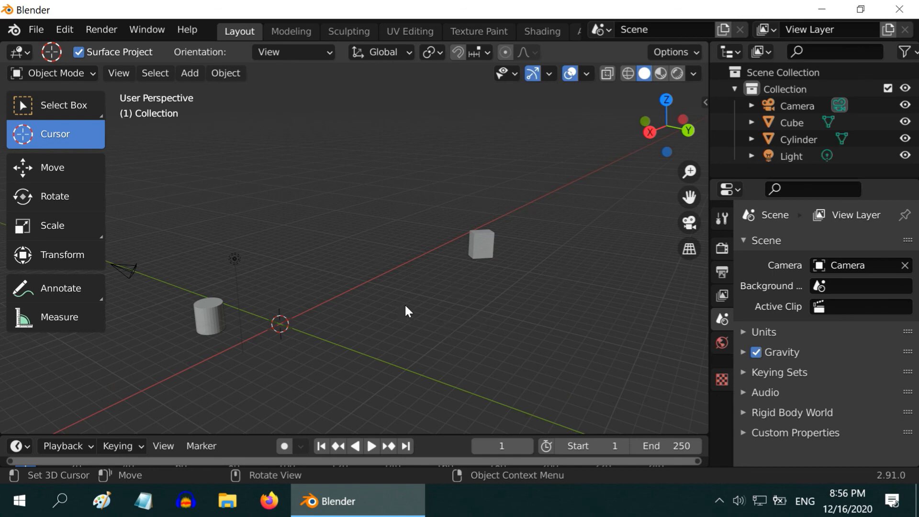
{"action": "mouse_move", "coordinate": [385, 296]}
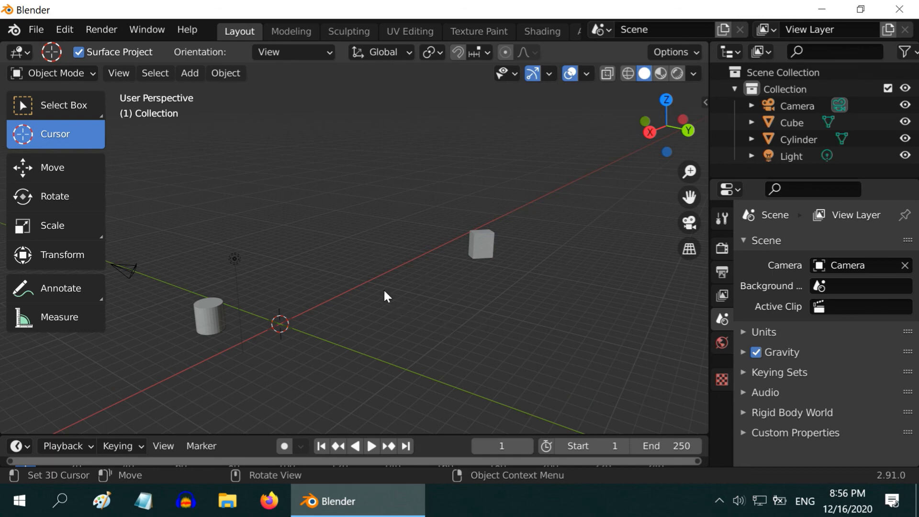